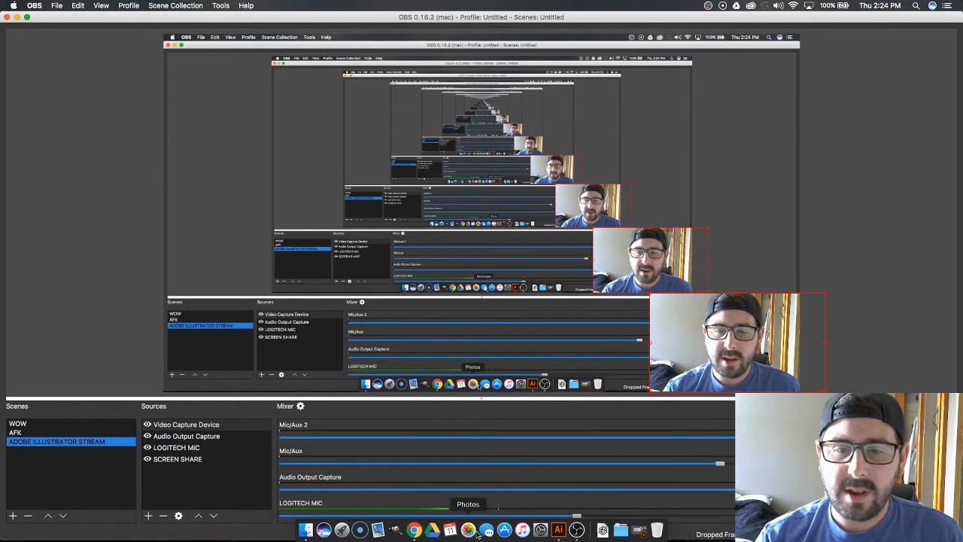
Switch from OBS to the Chrome tab showing the unicornsmasher.com homepage.
{"action": "left_click", "coordinate": [414, 530]}
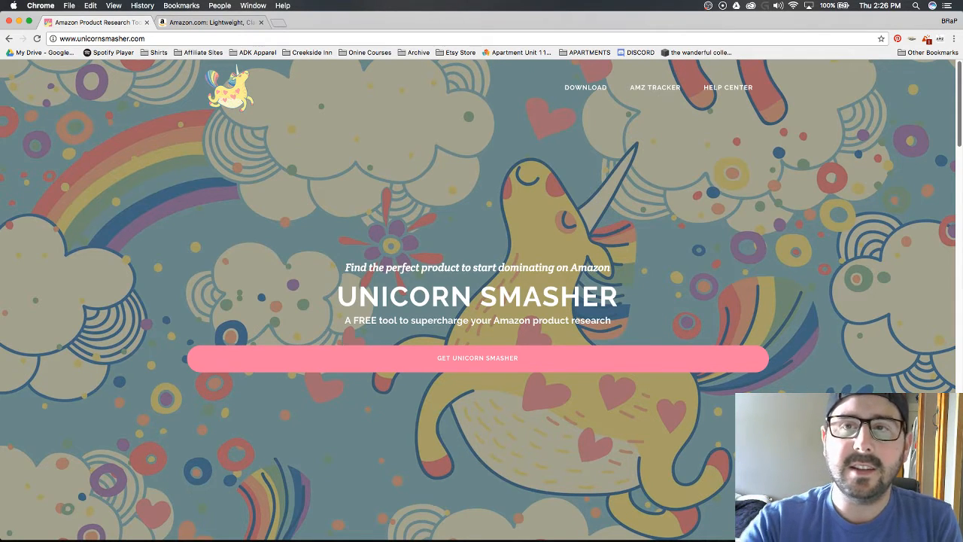
Run Unicorn Smasher, see its Amazon-results-page warning, and go to the Amazon cat shirts tab.
{"action": "left_click", "coordinate": [939, 40]}
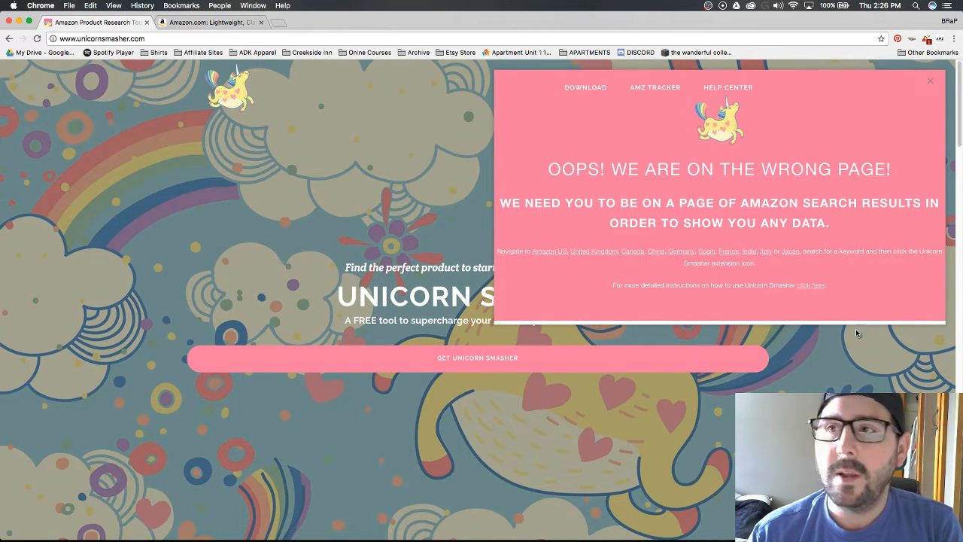
{"action": "left_click", "coordinate": [211, 22]}
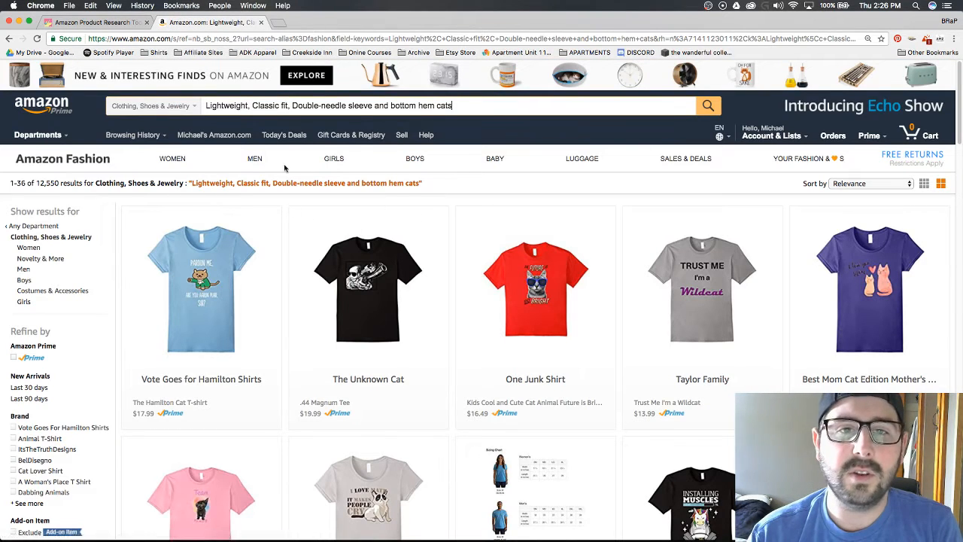
{"action": "mouse_move", "coordinate": [254, 158]}
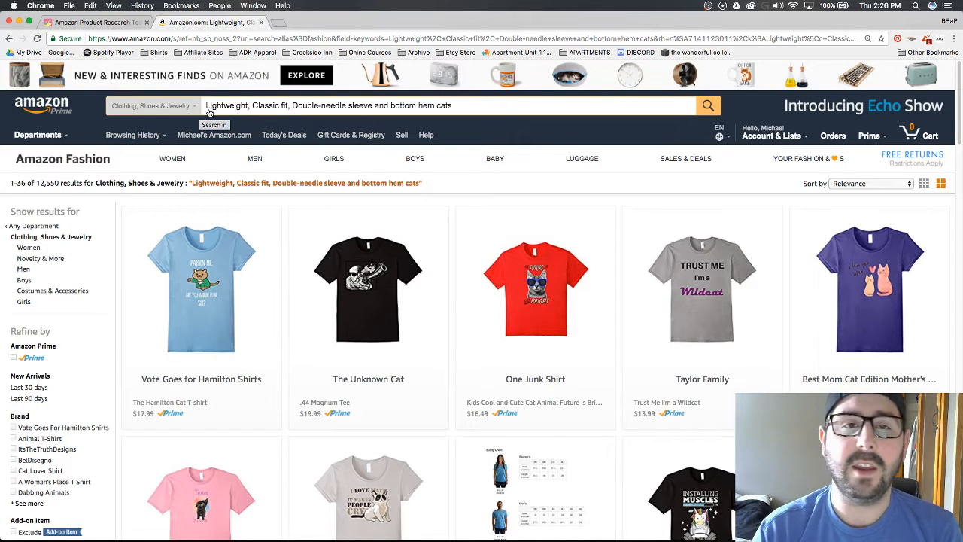
{"action": "mouse_move", "coordinate": [368, 288]}
{"action": "type", "text": " shirts"}
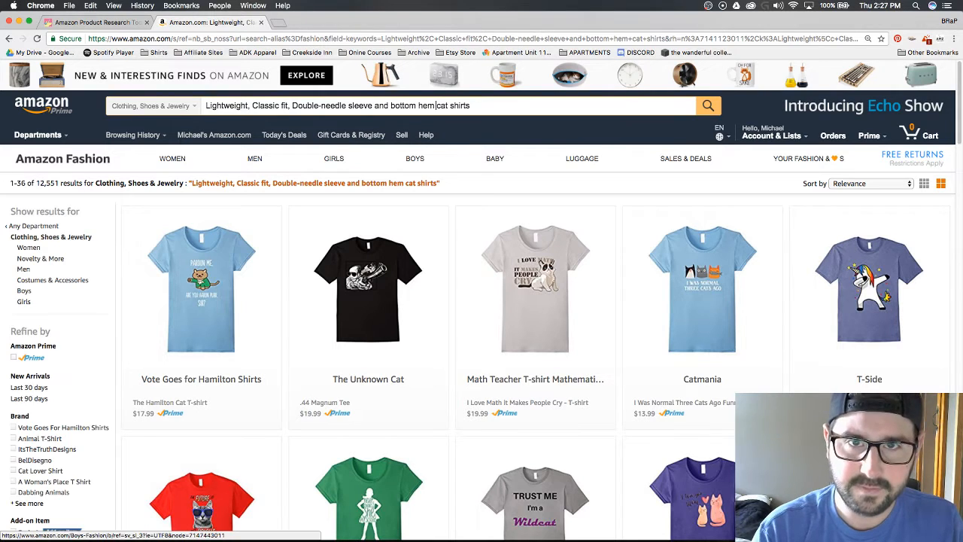
Add 'funny' to the Amazon search so it reads 'funny cat shirts'.
{"action": "type", "text": "funny"}
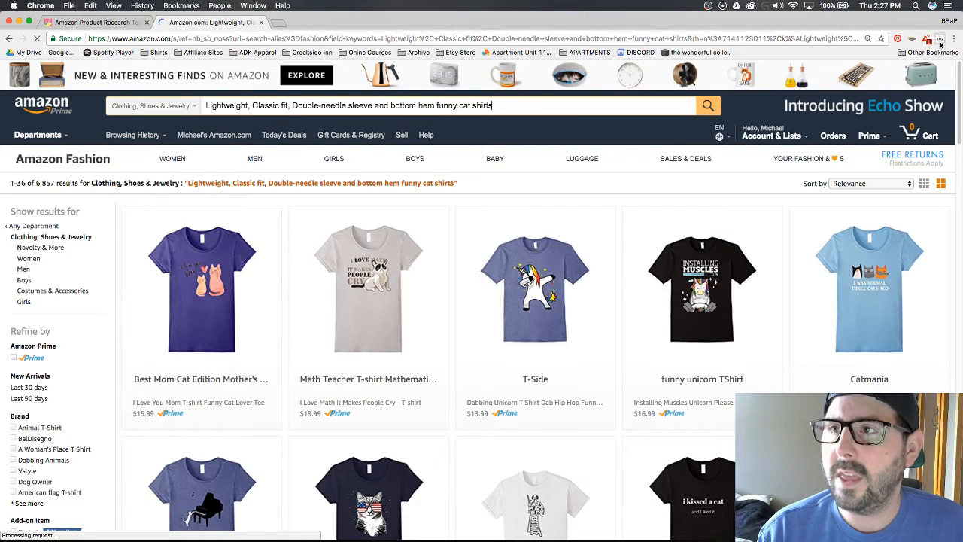
Launch Unicorn Smasher and add result pages until 144 listings are analyzed, averaging $17.72.
{"action": "left_click", "coordinate": [940, 38]}
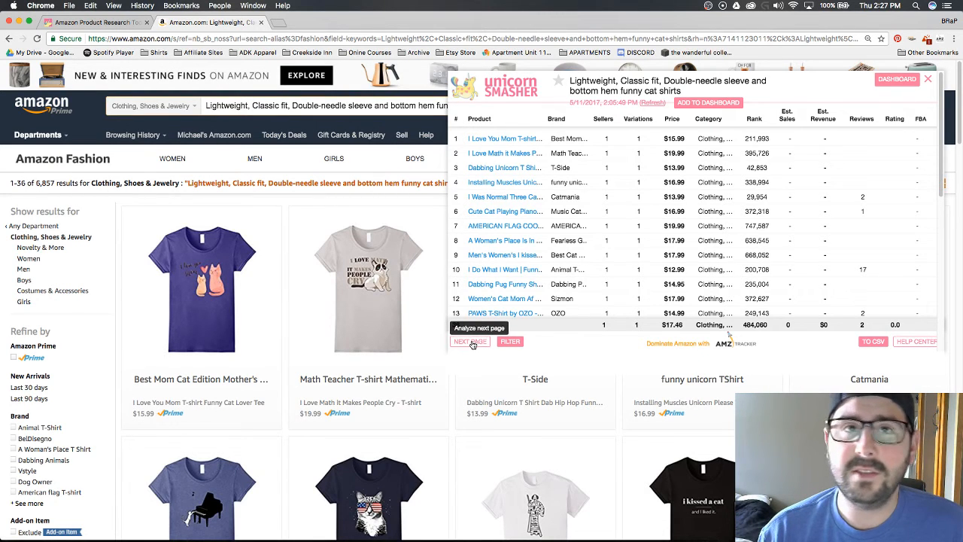
{"action": "left_click", "coordinate": [469, 341]}
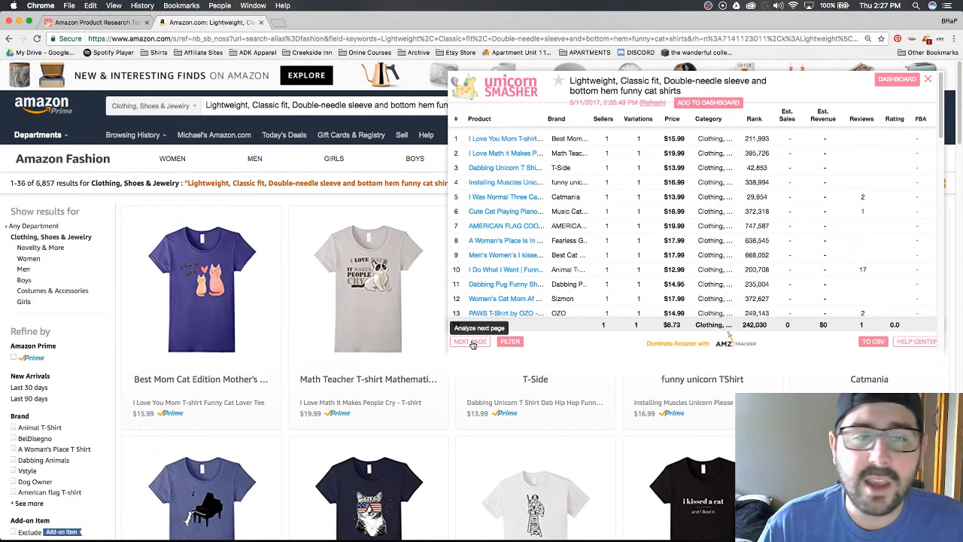
{"action": "left_click", "coordinate": [469, 341]}
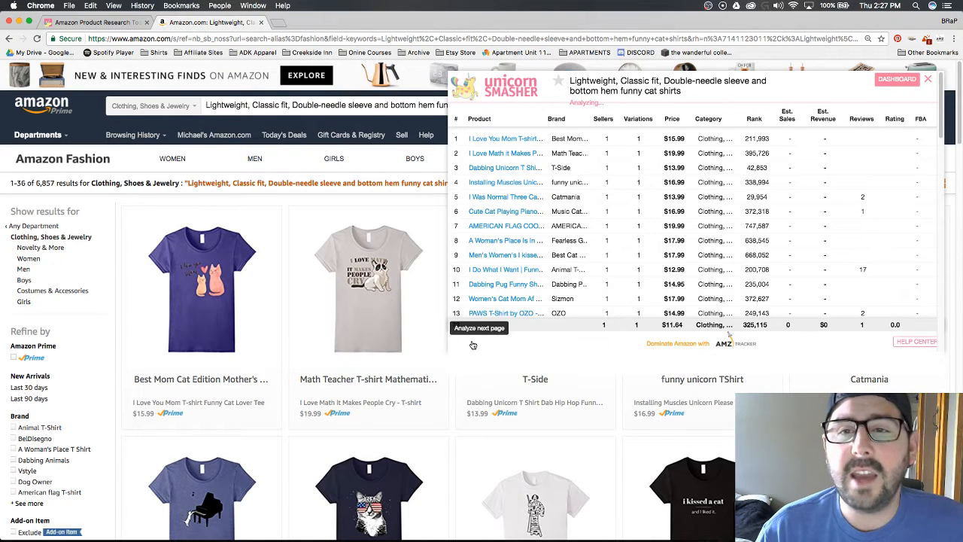
{"action": "left_click", "coordinate": [479, 327]}
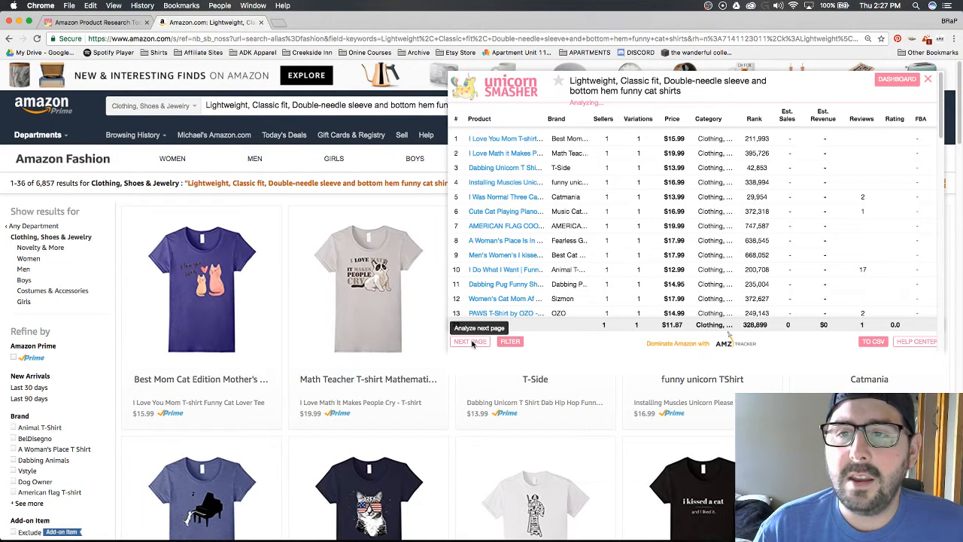
{"action": "left_click", "coordinate": [470, 341]}
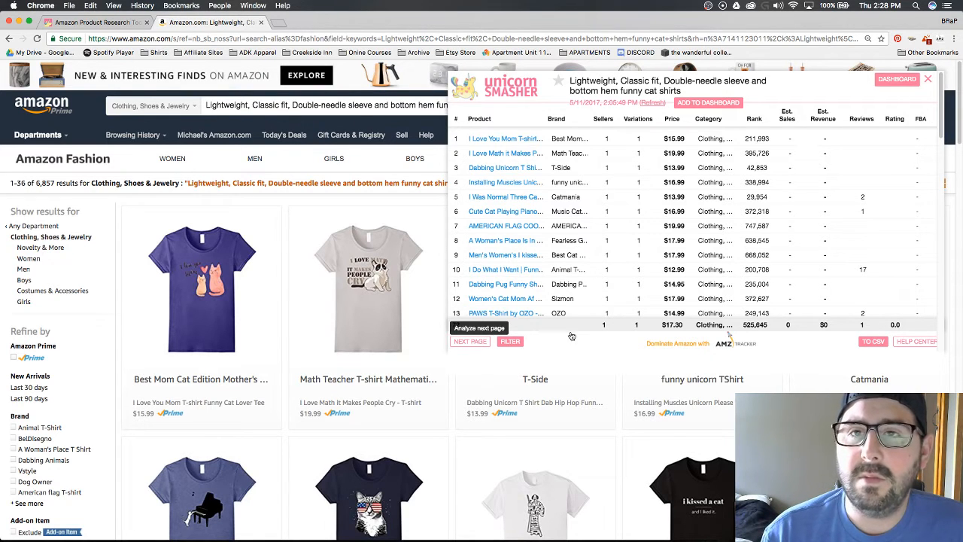
{"action": "left_click", "coordinate": [470, 341]}
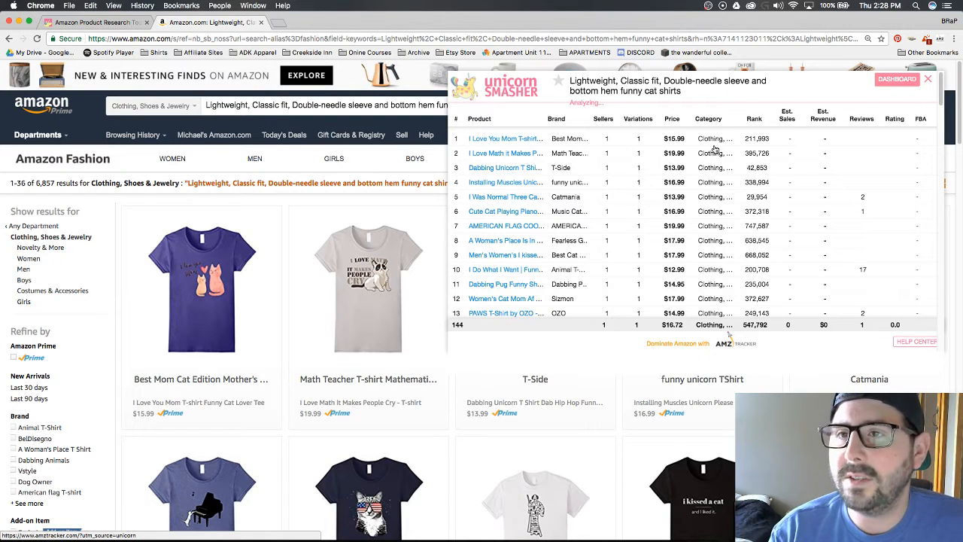
{"action": "mouse_move", "coordinate": [572, 307]}
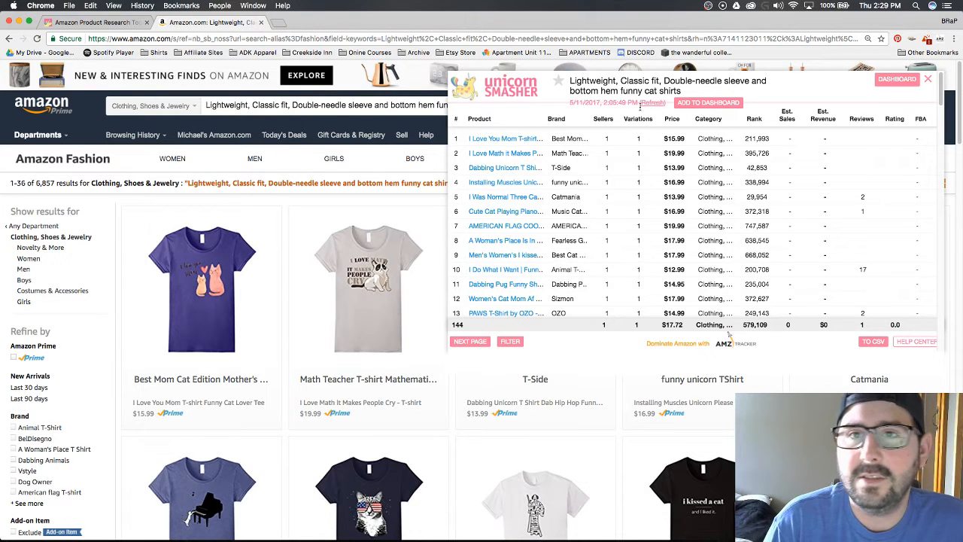
{"action": "mouse_move", "coordinate": [754, 119]}
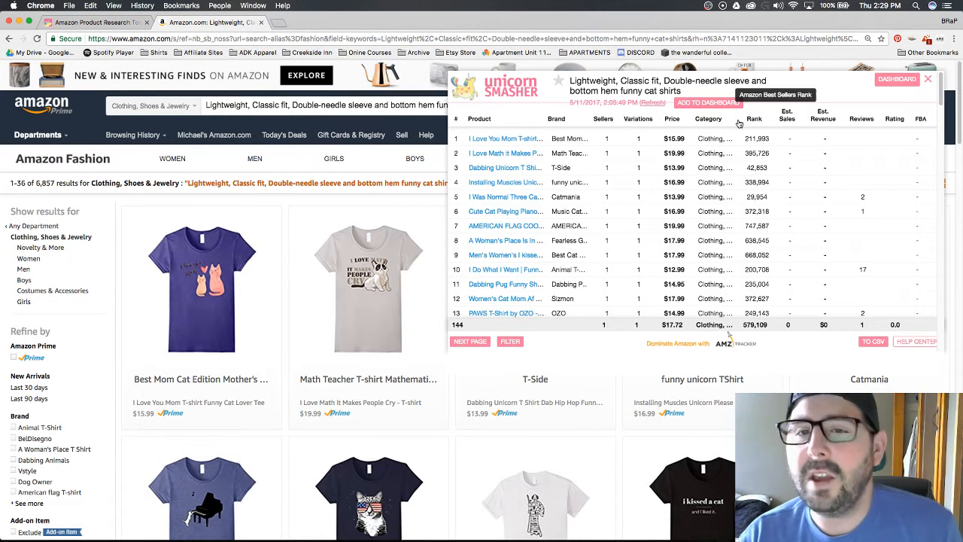
{"action": "mouse_move", "coordinate": [603, 119]}
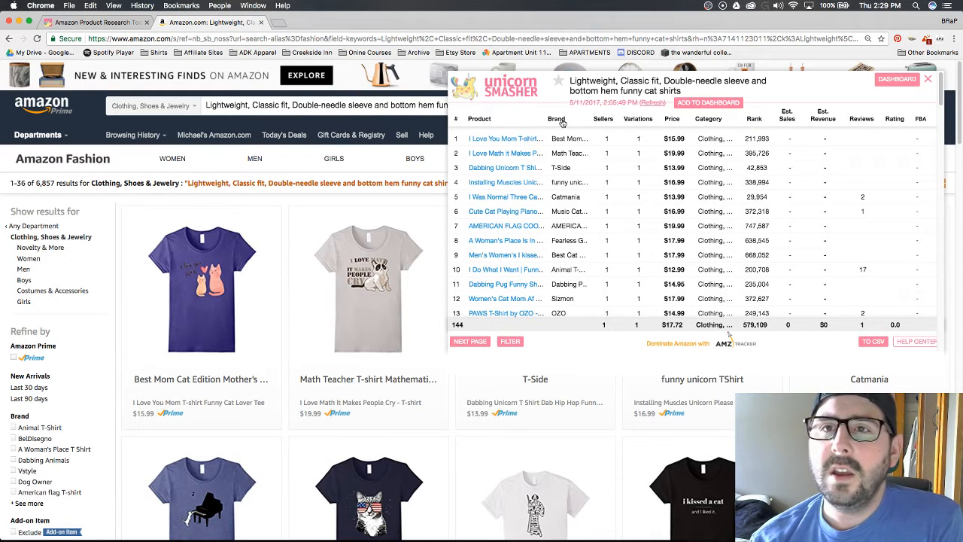
{"action": "mouse_move", "coordinate": [630, 136]}
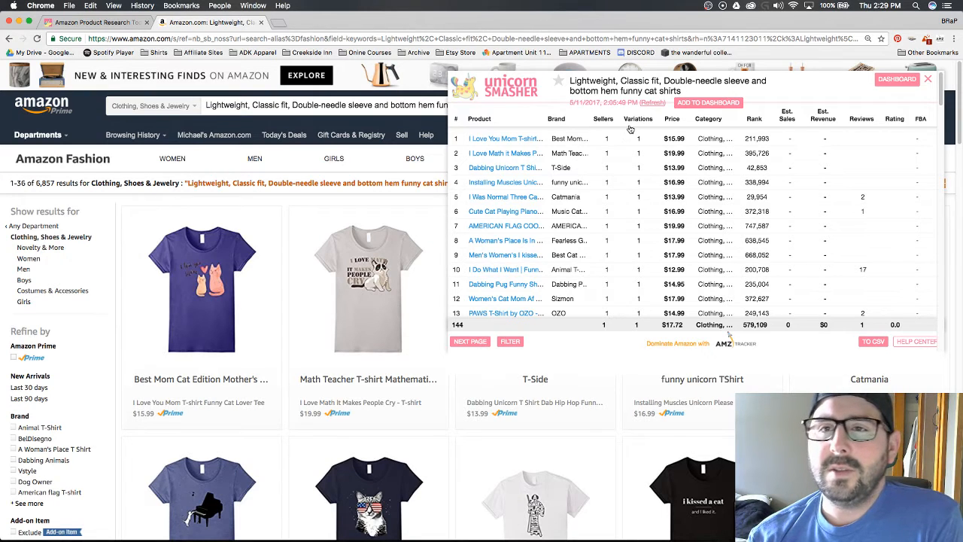
{"action": "mouse_move", "coordinate": [657, 159]}
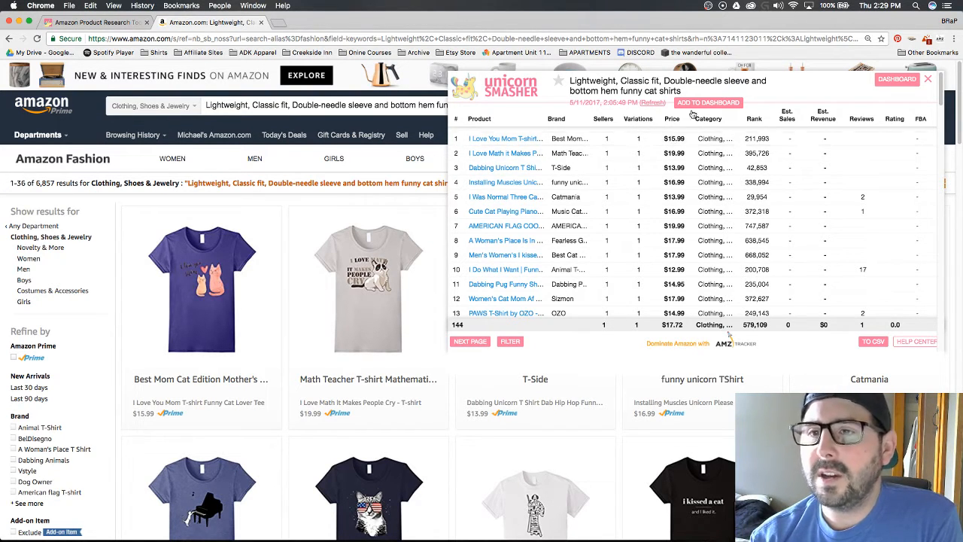
{"action": "mouse_move", "coordinate": [754, 119]}
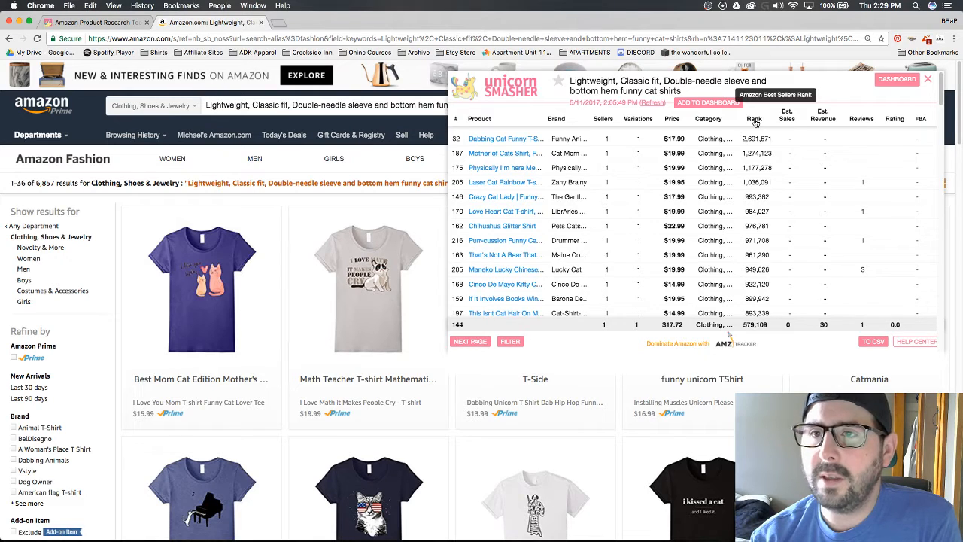
Sort the 144 Unicorn Smasher listings by best sellers rank, strongest first.
{"action": "left_click", "coordinate": [754, 119]}
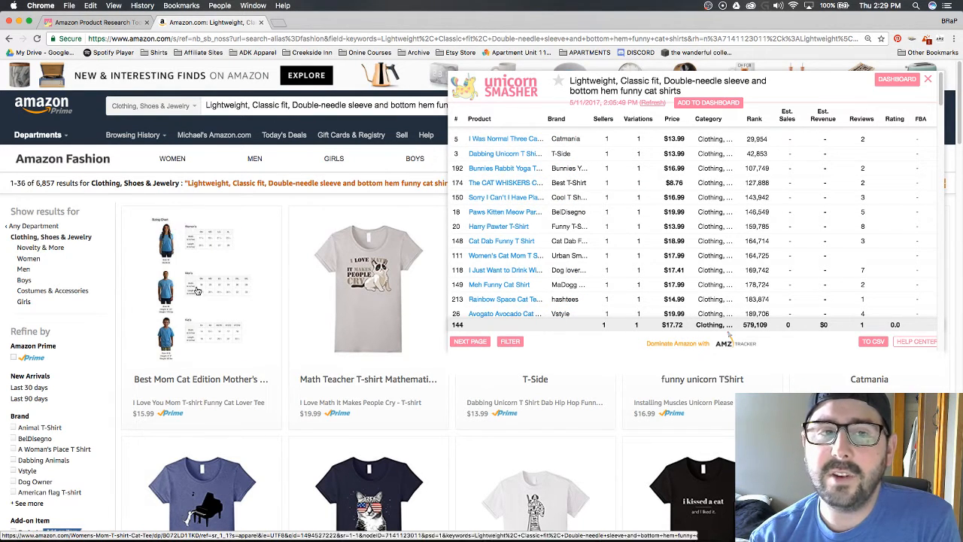
{"action": "mouse_move", "coordinate": [506, 139]}
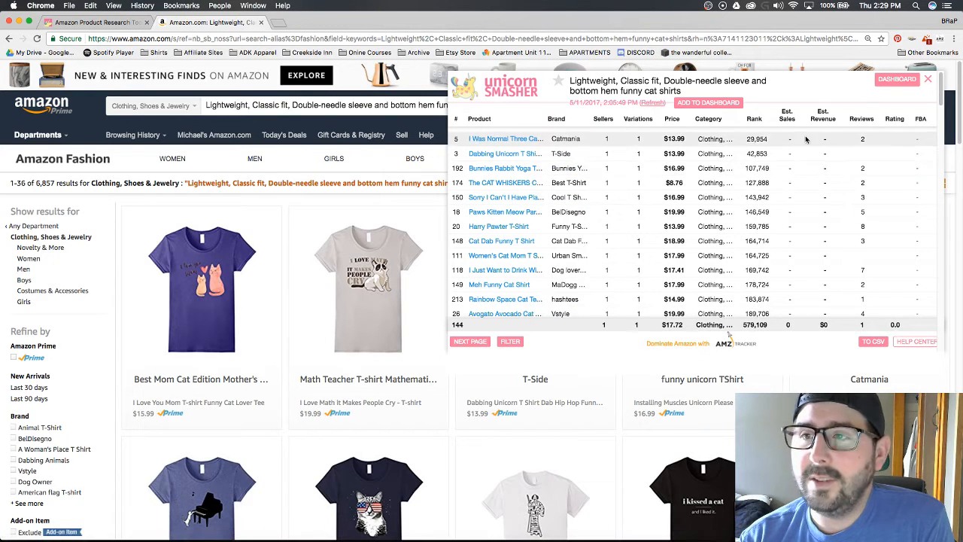
{"action": "mouse_move", "coordinate": [813, 137]}
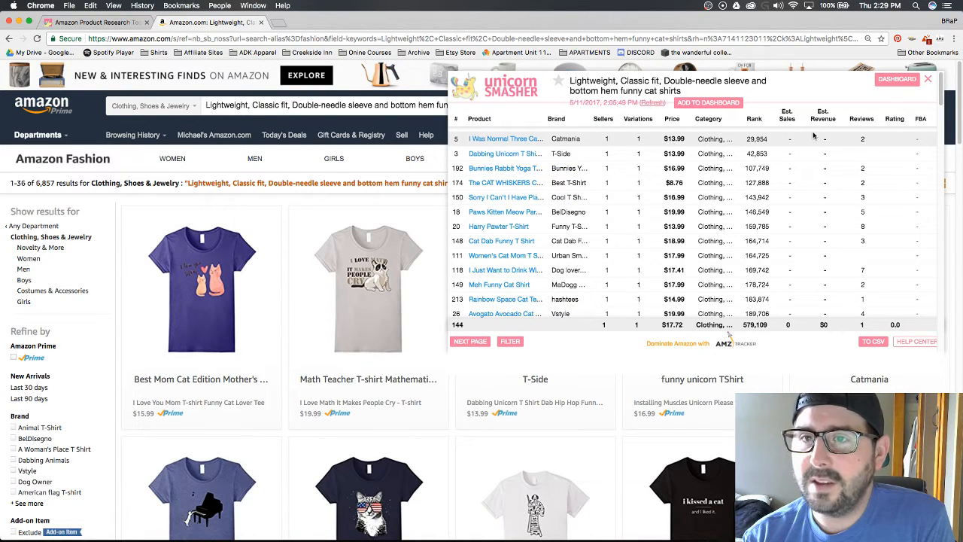
{"action": "mouse_move", "coordinate": [545, 137]}
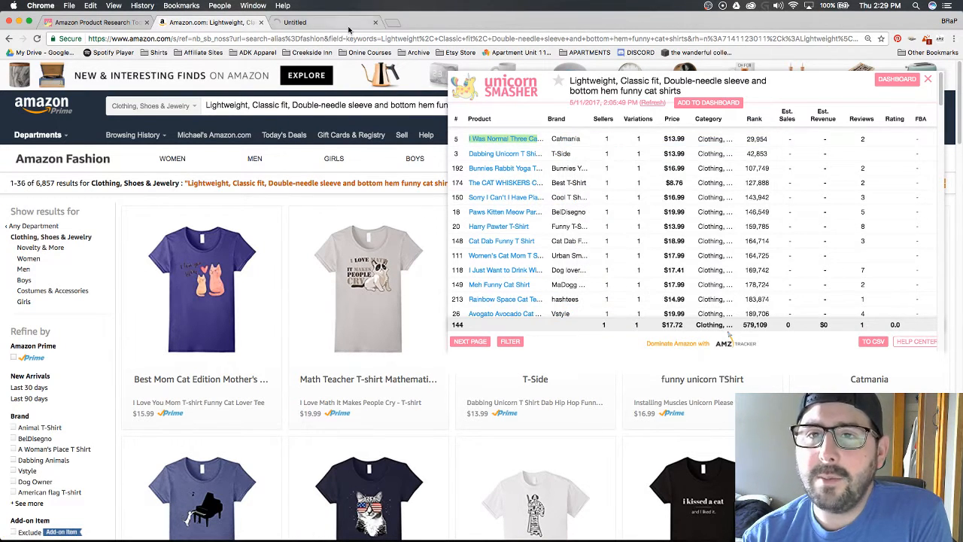
Review the 'I Was Normal Three Cats Ago' listing's $13.99 price and description bullets.
{"action": "left_click", "coordinate": [505, 138]}
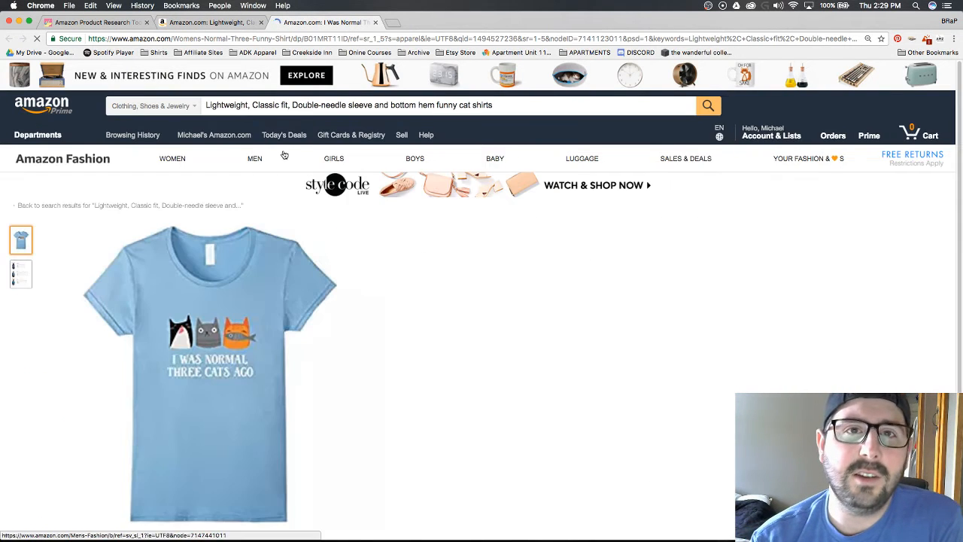
{"action": "scroll", "scroll_direction": "down", "scroll_amount": 3}
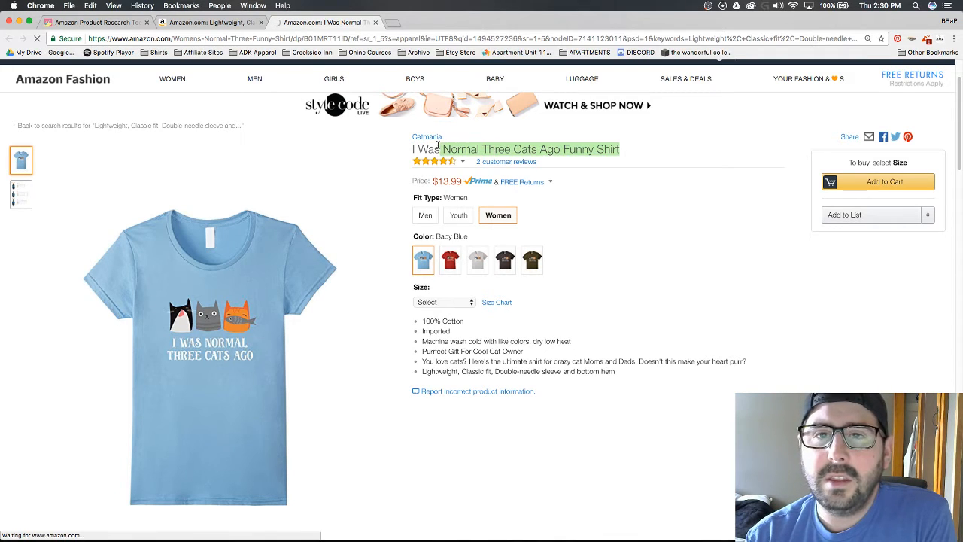
{"action": "mouse_move", "coordinate": [637, 157]}
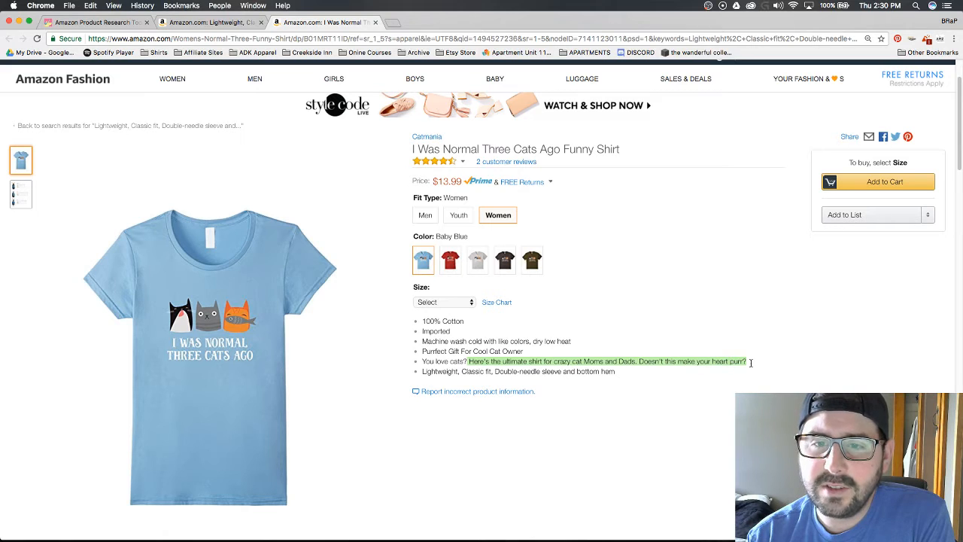
{"action": "left_click", "coordinate": [659, 361]}
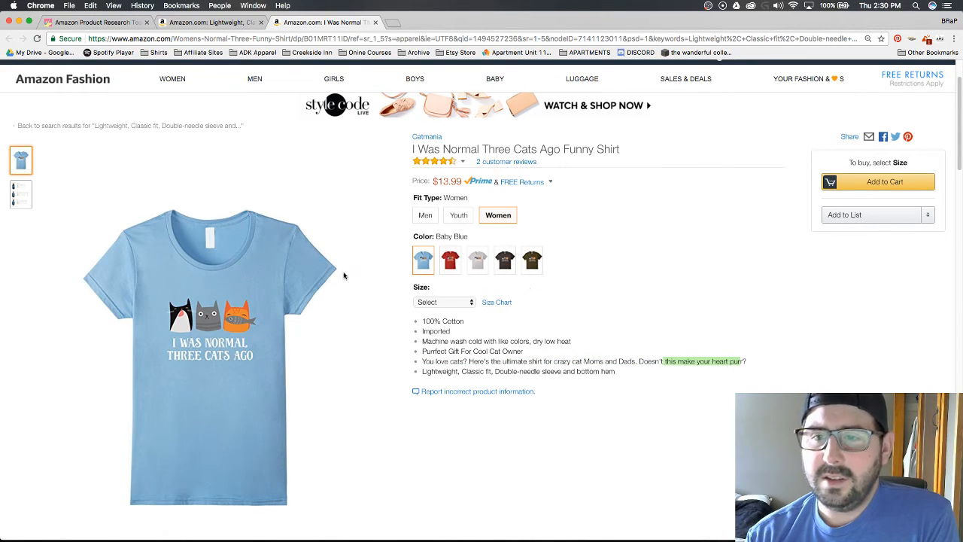
{"action": "scroll", "scroll_direction": "down", "scroll_amount": 3}
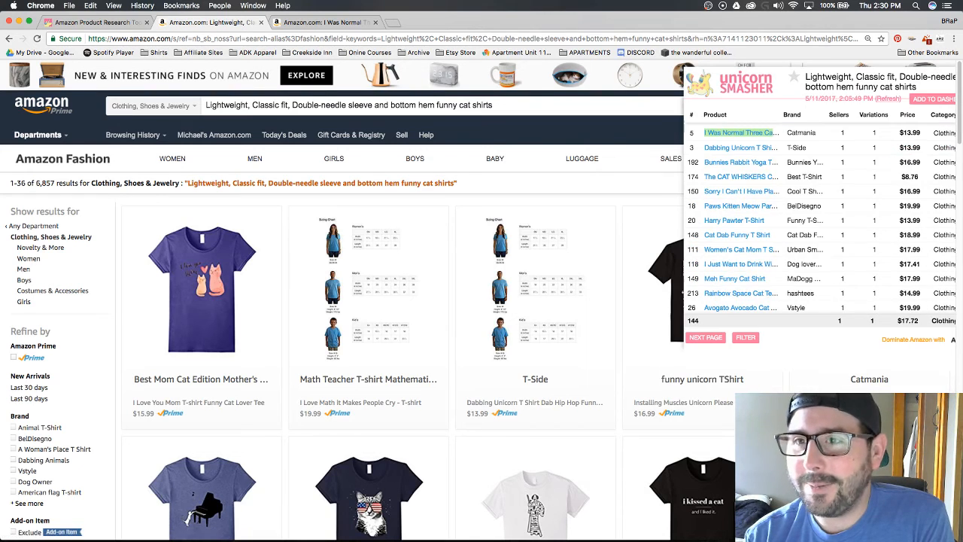
Return to the funny cat shirts results tab with the Unicorn Smasher panel.
{"action": "left_click", "coordinate": [375, 22]}
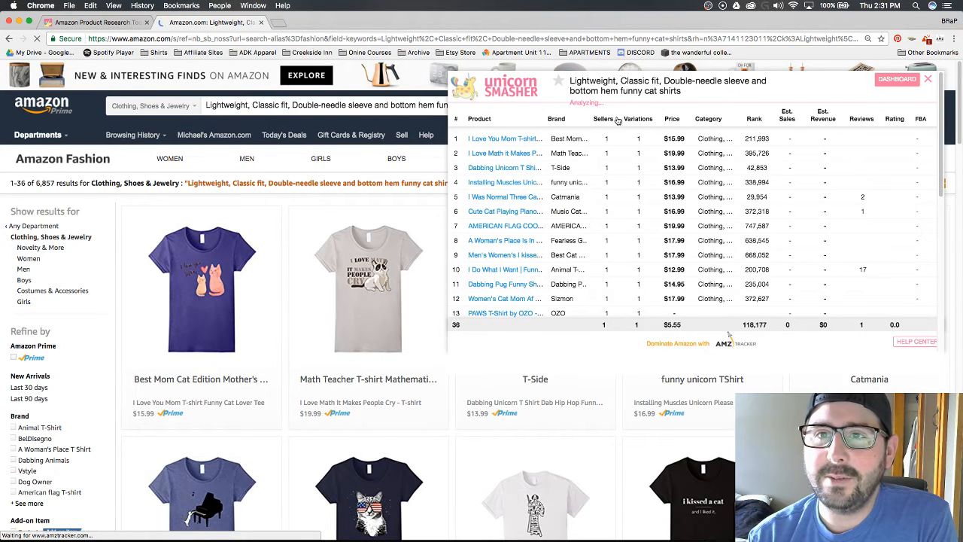
{"action": "mouse_move", "coordinate": [604, 118]}
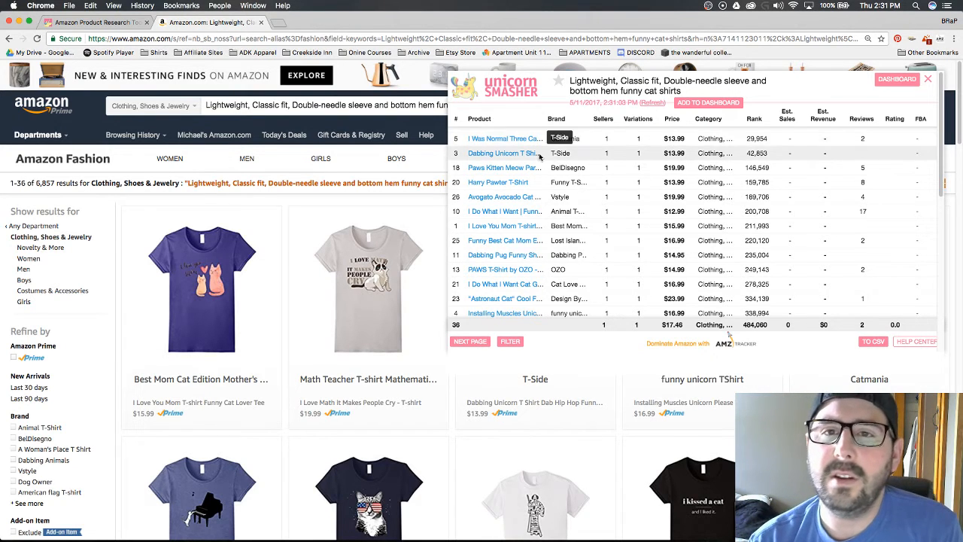
{"action": "mouse_move", "coordinate": [527, 152]}
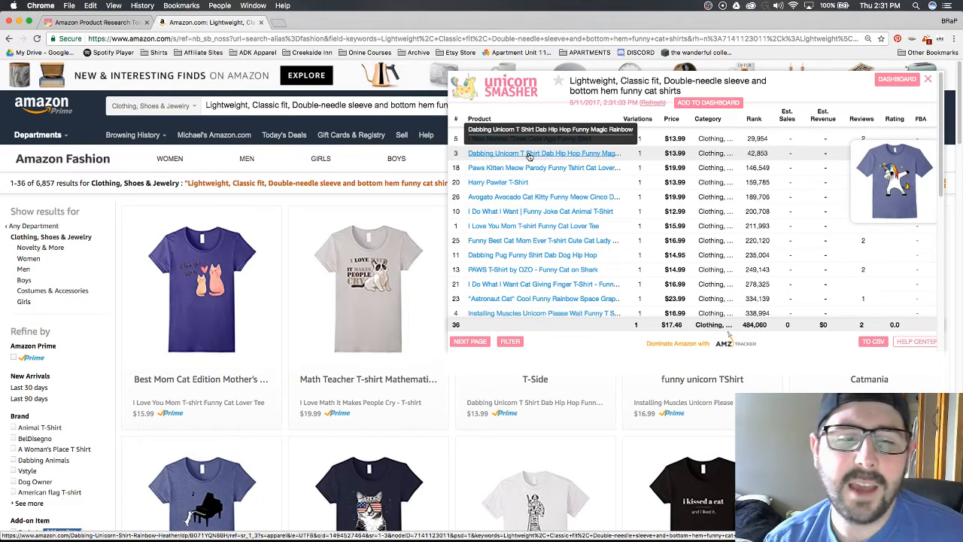
{"action": "mouse_move", "coordinate": [534, 167]}
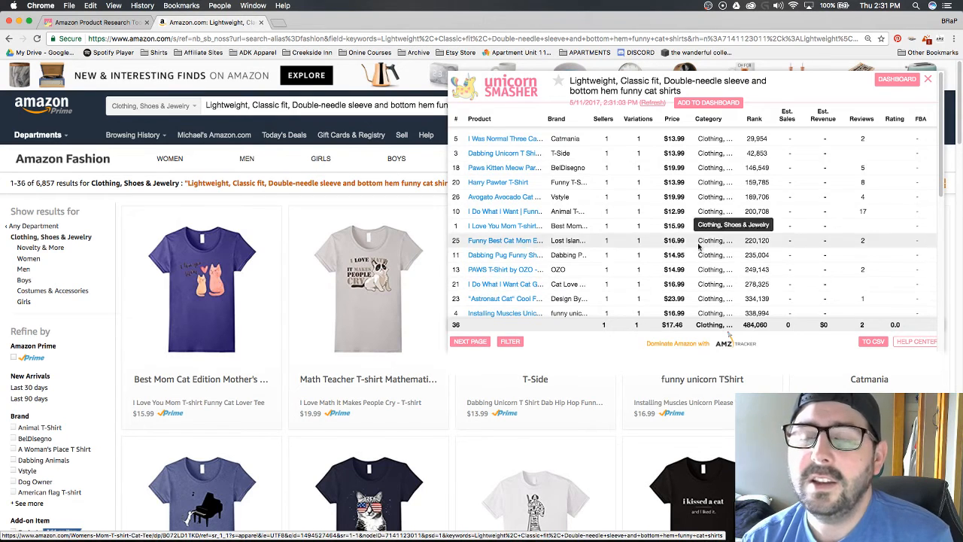
{"action": "mouse_move", "coordinate": [674, 167]}
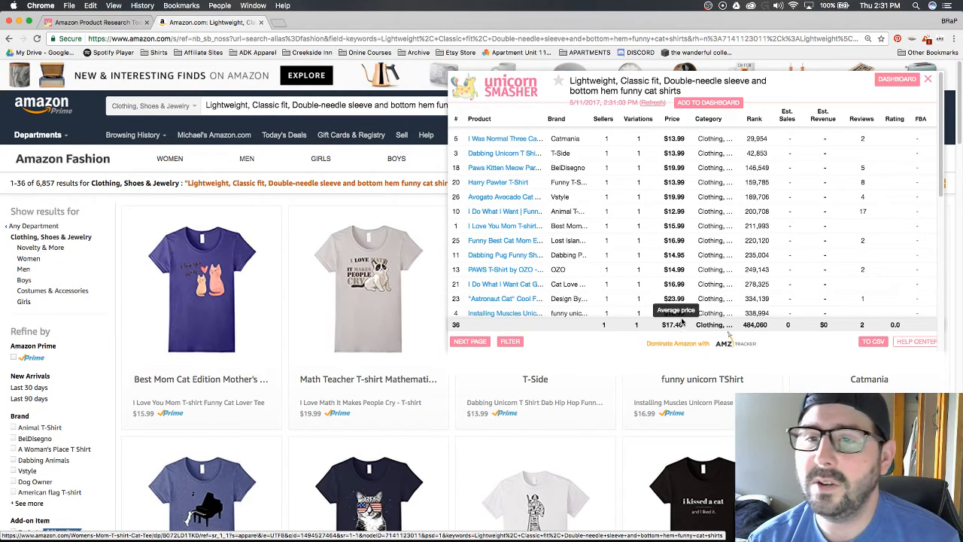
{"action": "mouse_move", "coordinate": [687, 247]}
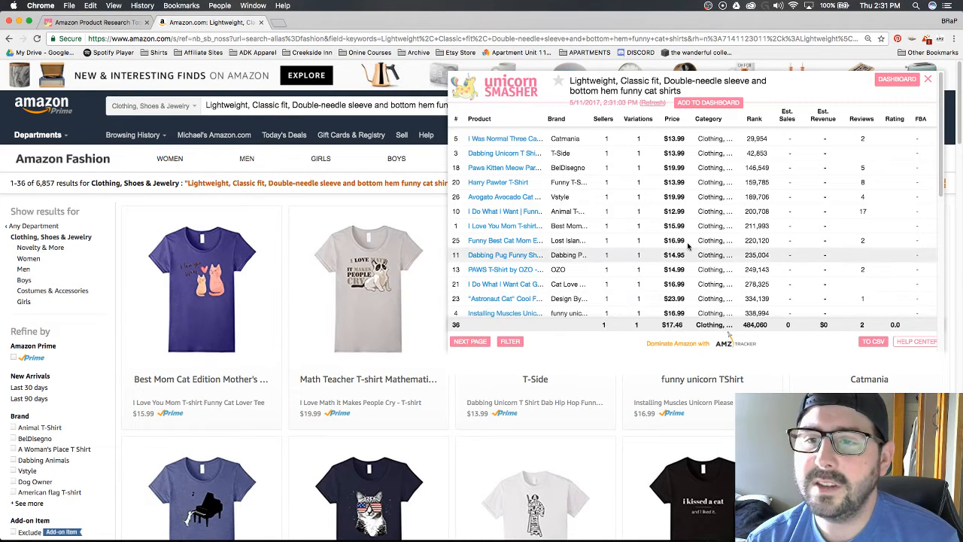
{"action": "mouse_move", "coordinate": [503, 198]}
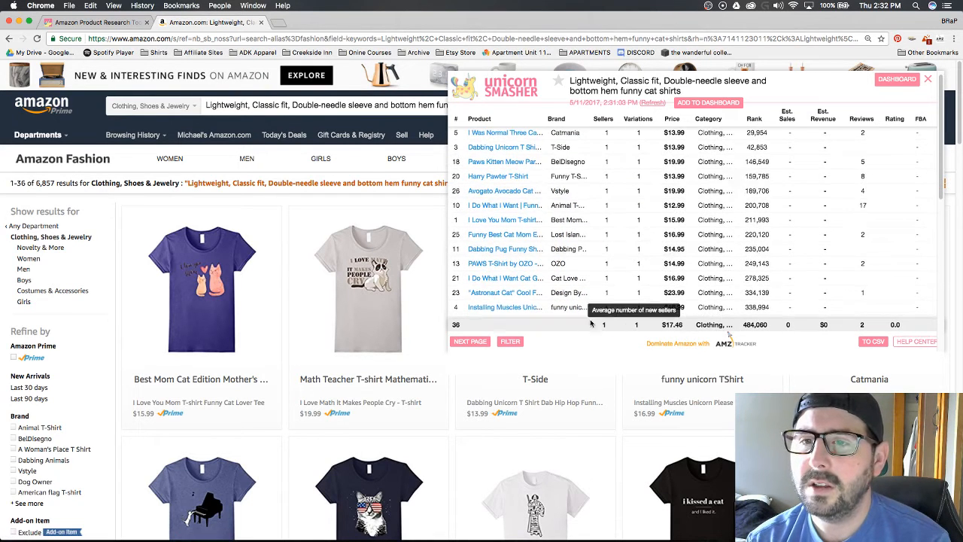
{"action": "mouse_move", "coordinate": [500, 292]}
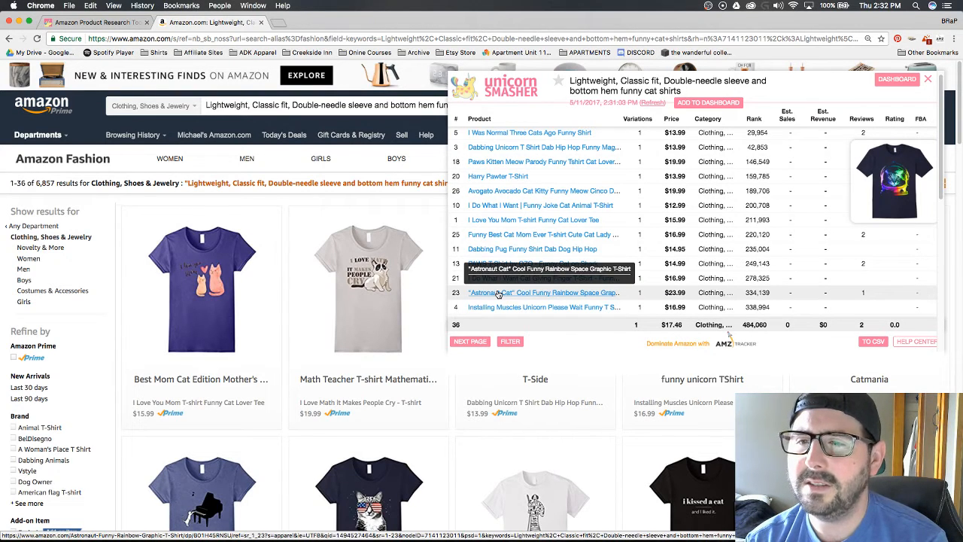
{"action": "mouse_move", "coordinate": [576, 292]}
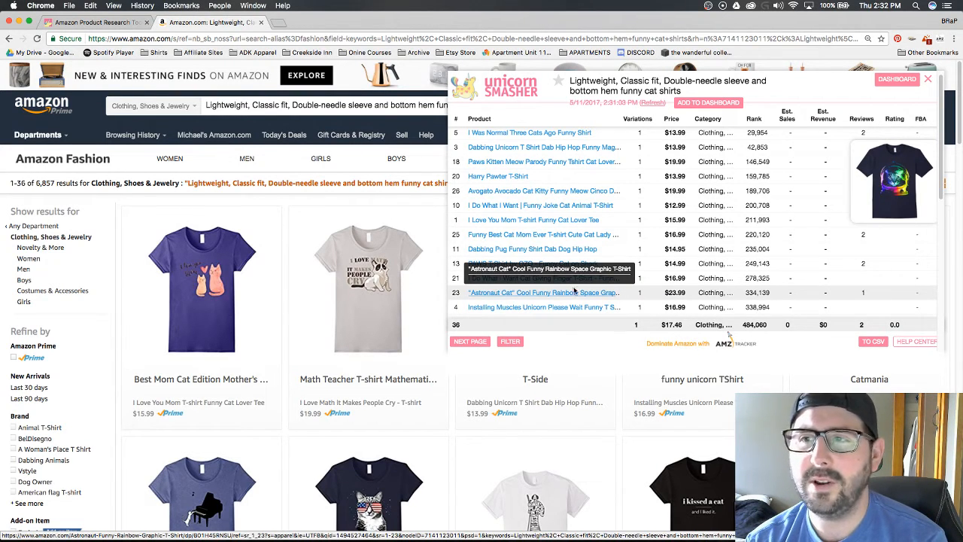